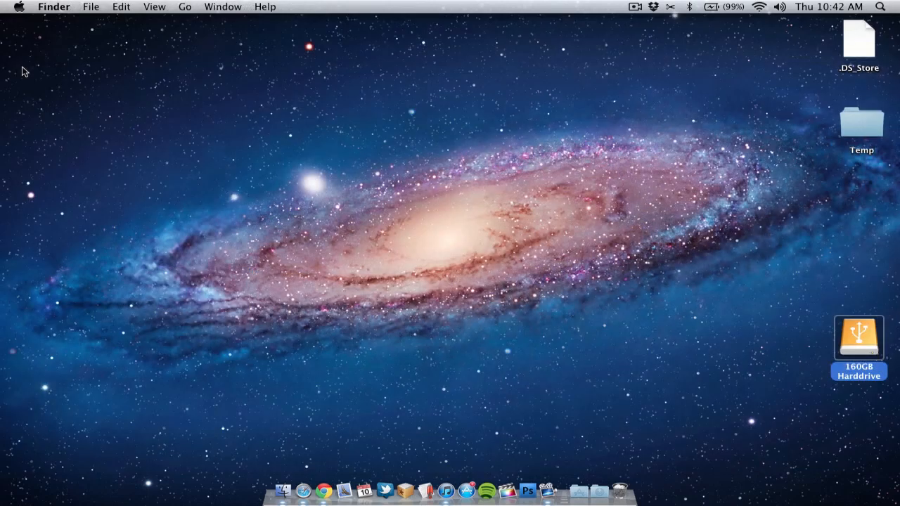
mouse_move(236, 167)
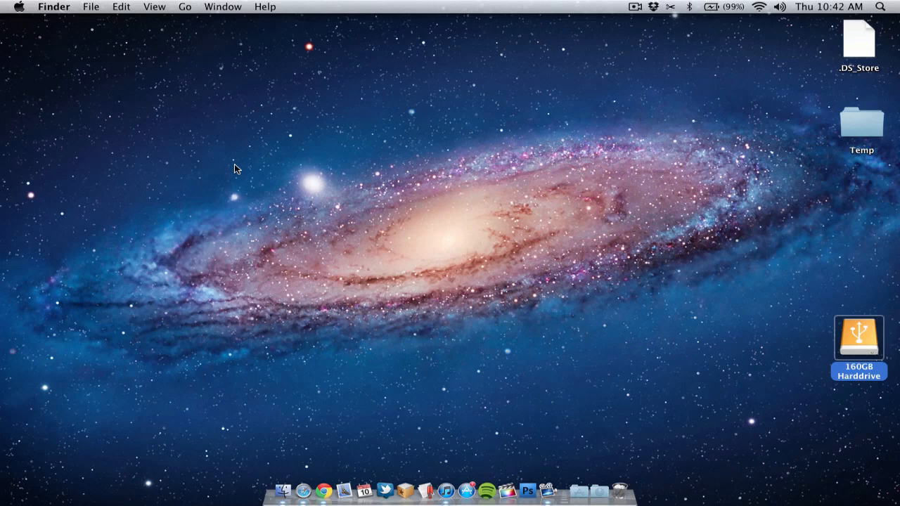
mouse_move(285, 490)
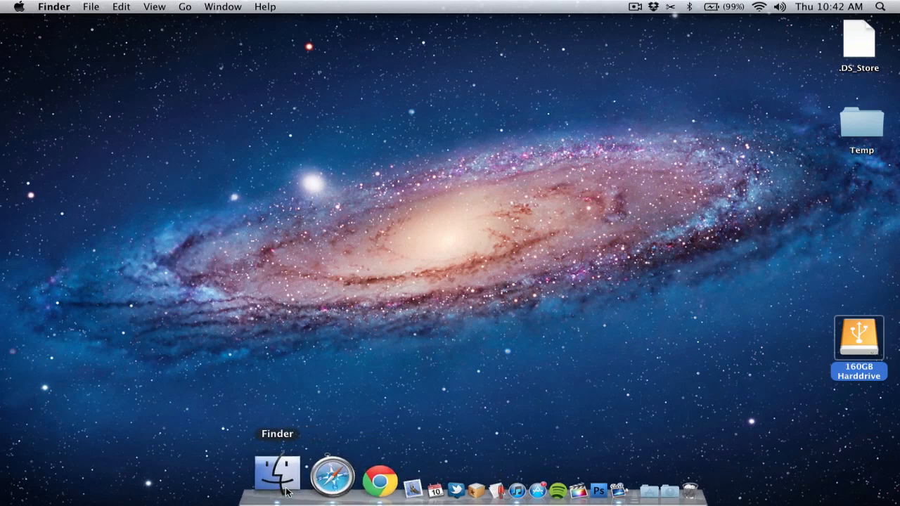
Open the 160GB Harddrive in Finder and confirm its 159.7 GB capacity in Get Info.
click(273, 479)
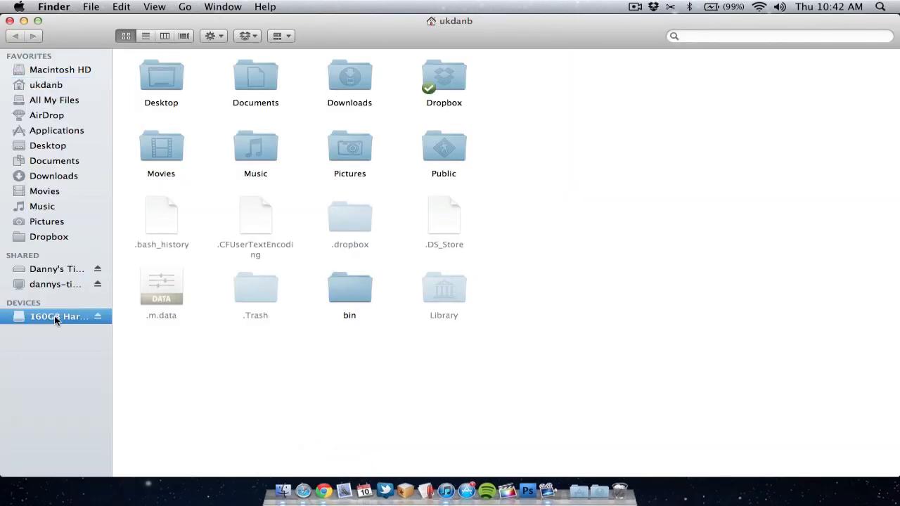
click(56, 317)
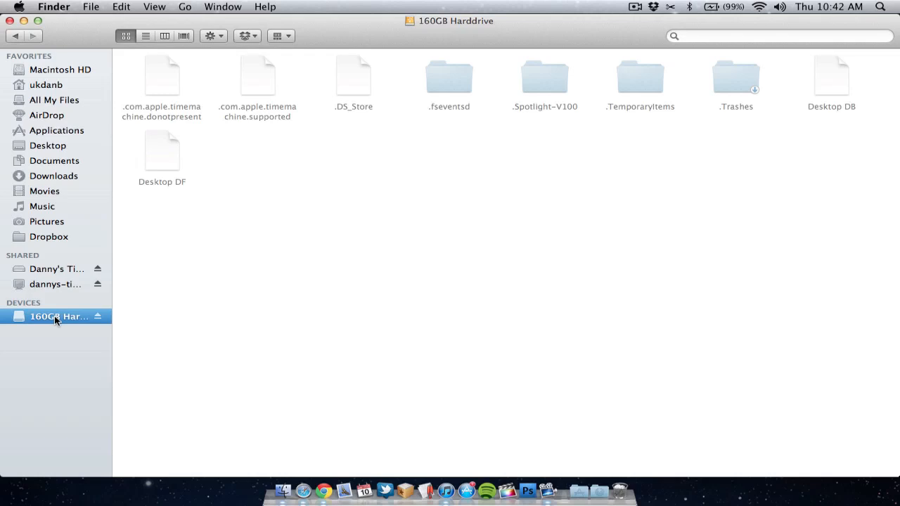
right_click(56, 316)
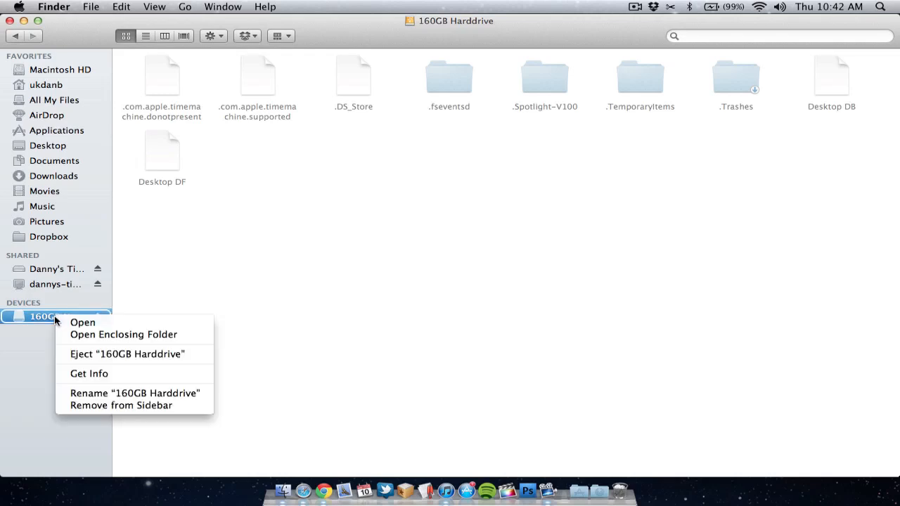
click(88, 374)
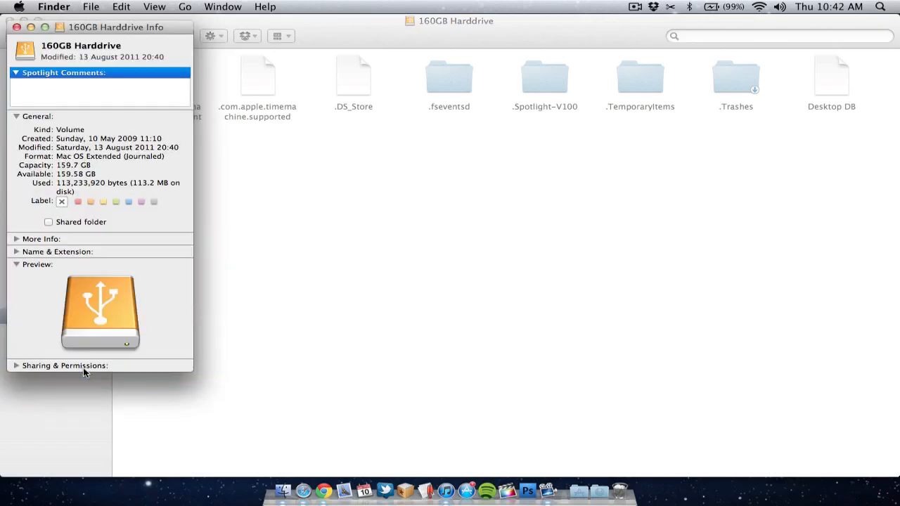
mouse_move(92, 165)
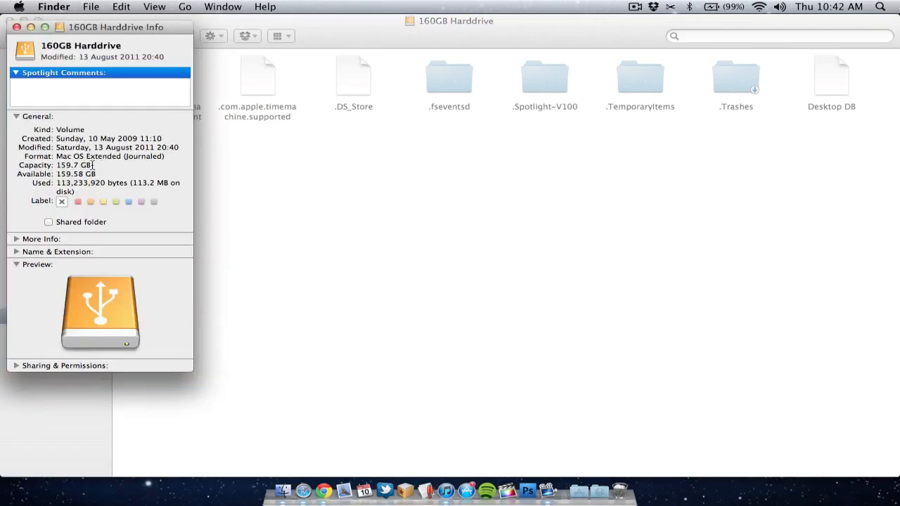
double_click(70, 165)
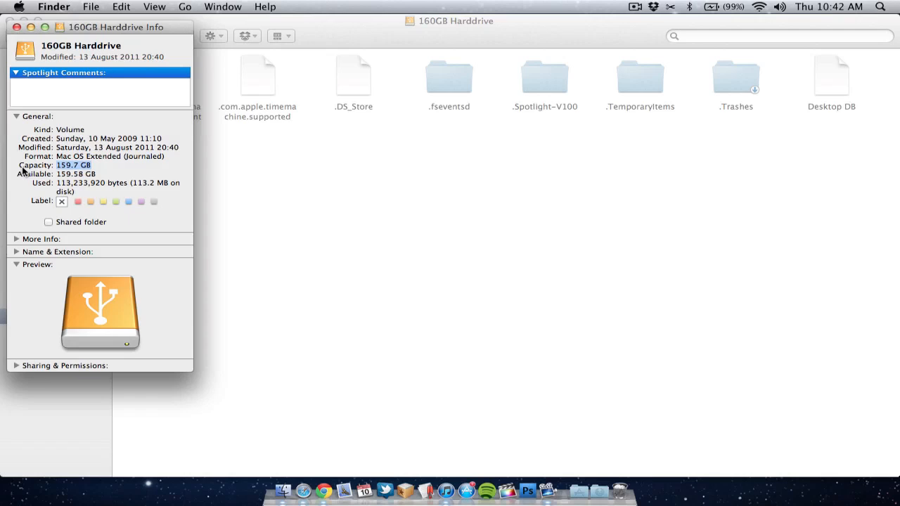
mouse_move(24, 178)
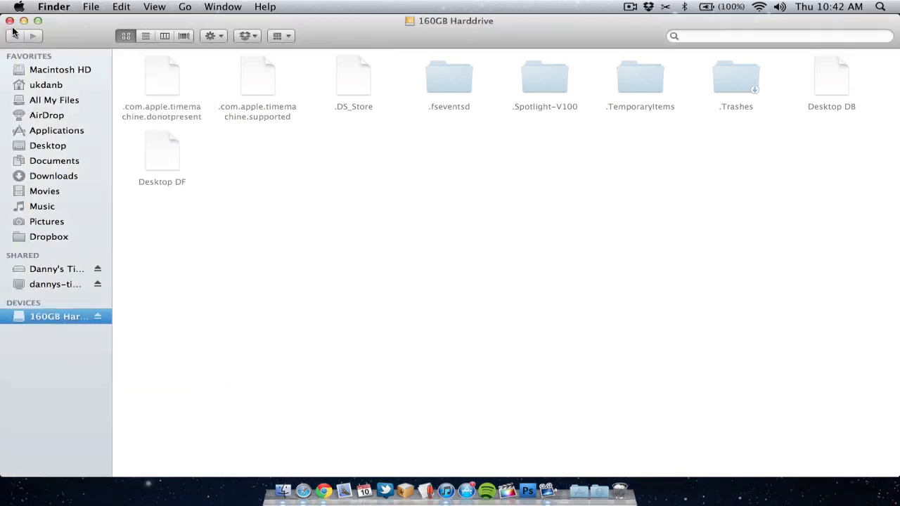
mouse_move(17, 36)
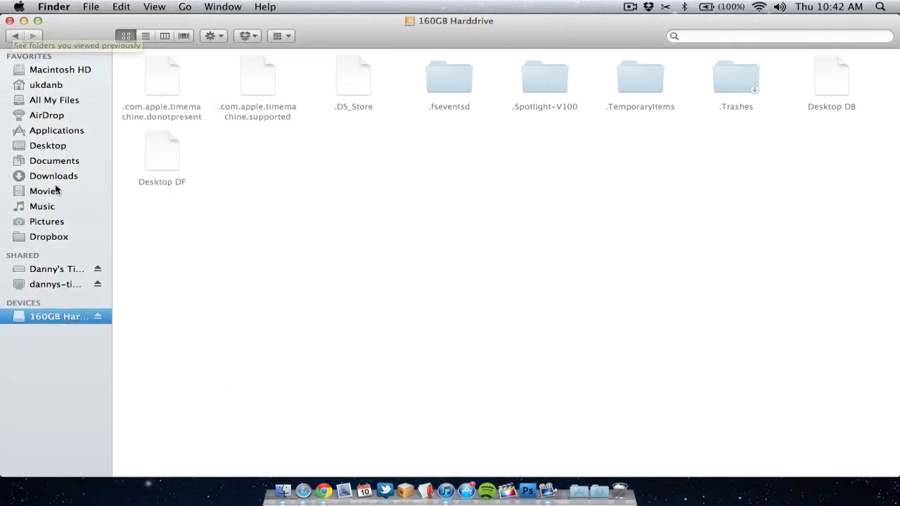
In the Music folder, check the iTunes folder's size (120.76 GB) via Get Info.
click(42, 206)
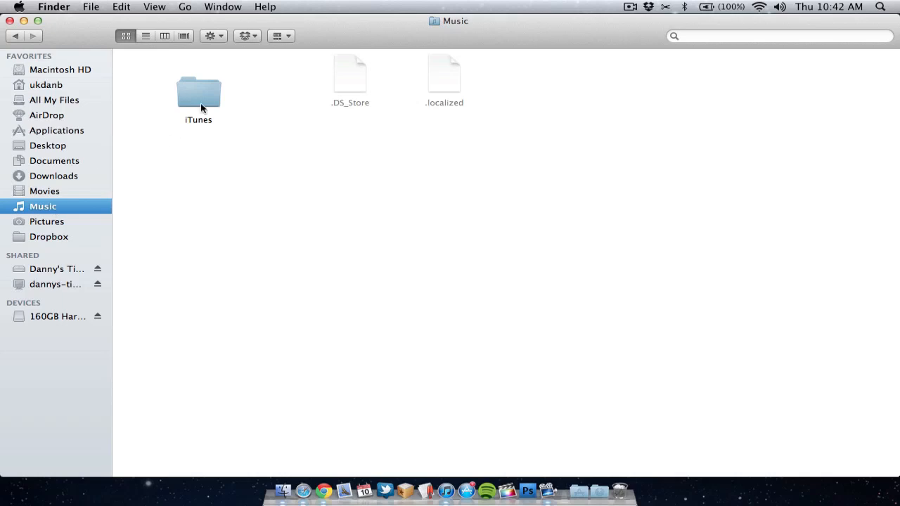
click(199, 95)
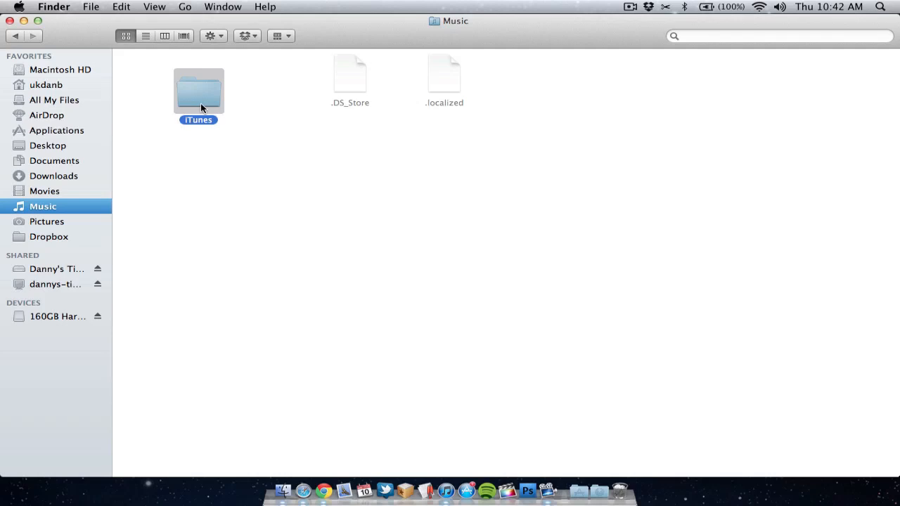
right_click(200, 92)
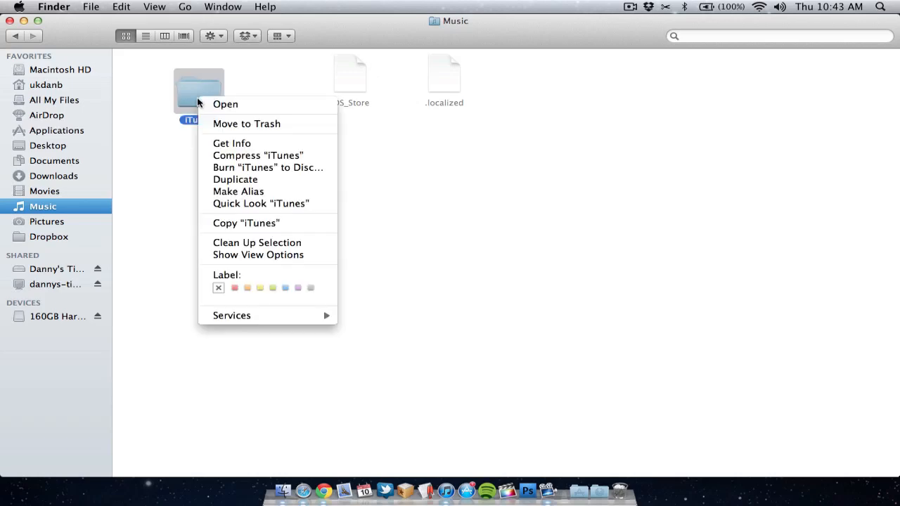
click(232, 143)
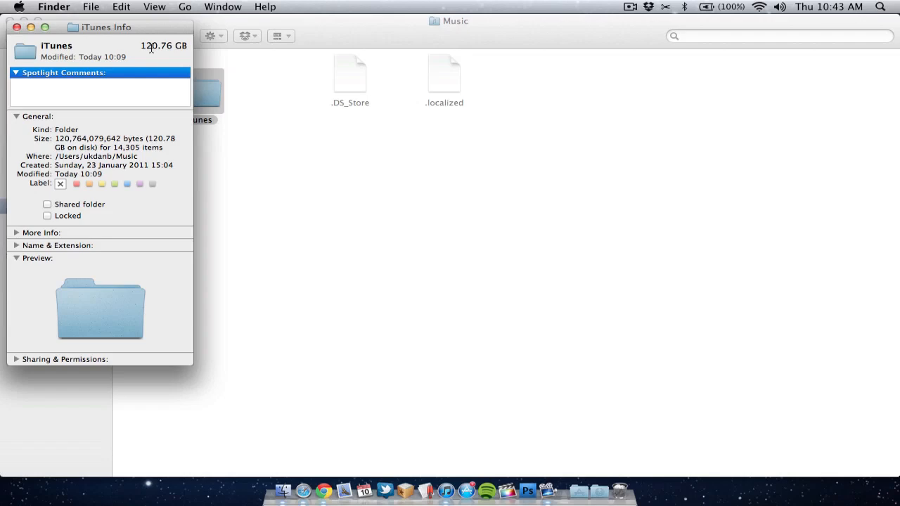
click(21, 36)
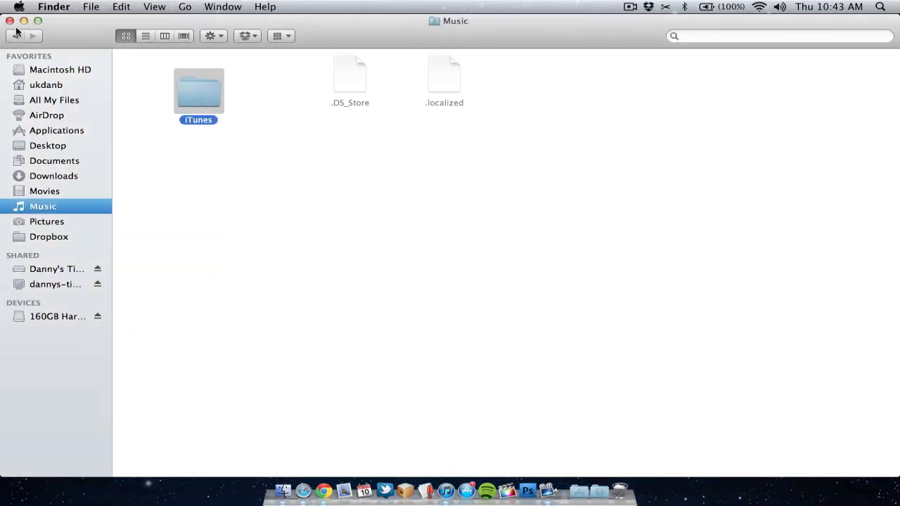
mouse_move(15, 35)
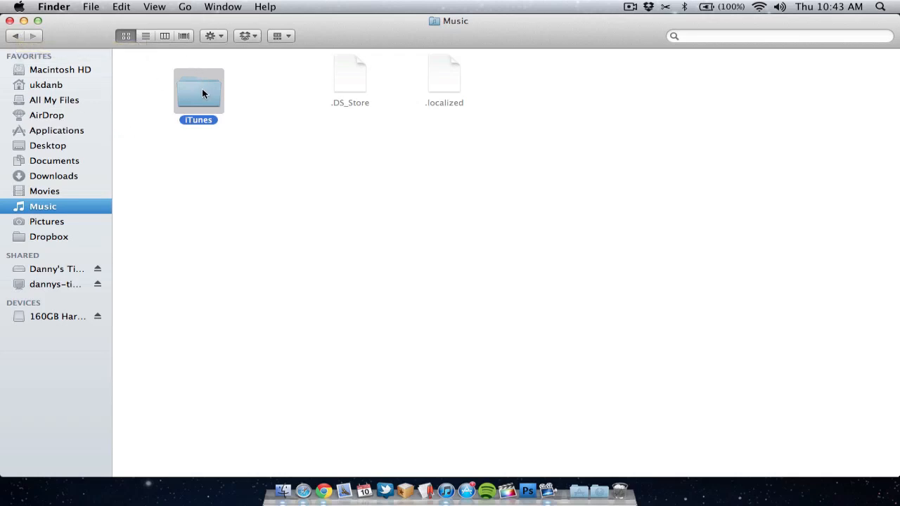
Drag the iTunes folder onto the 160GB Harddrive and confirm it appears there.
drag(198, 91, 148, 223)
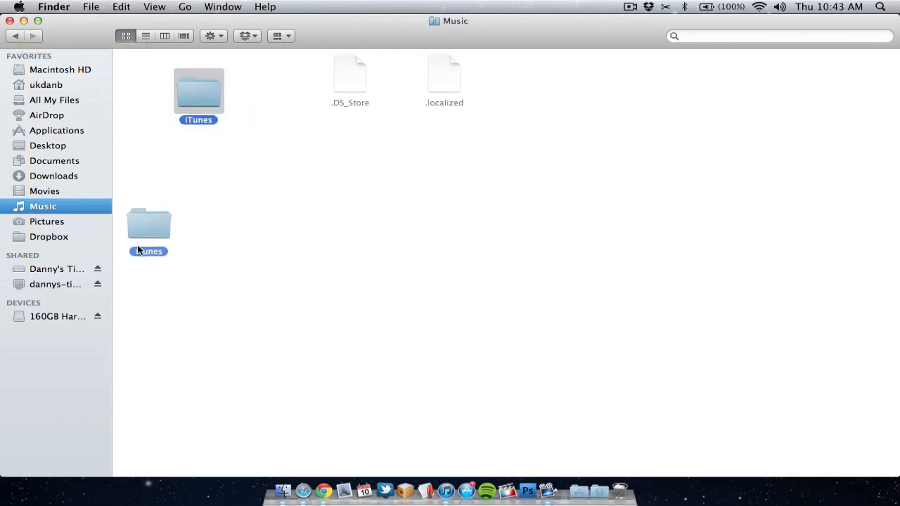
drag(148, 225, 53, 316)
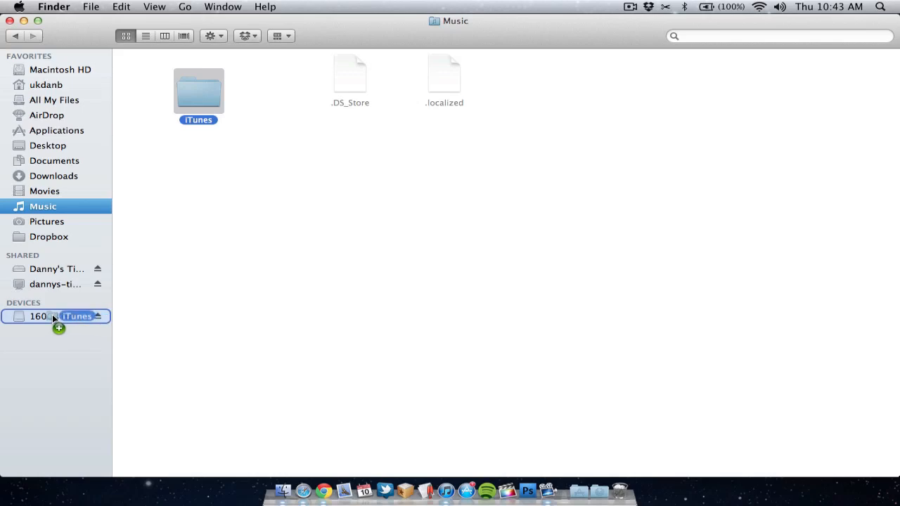
click(36, 317)
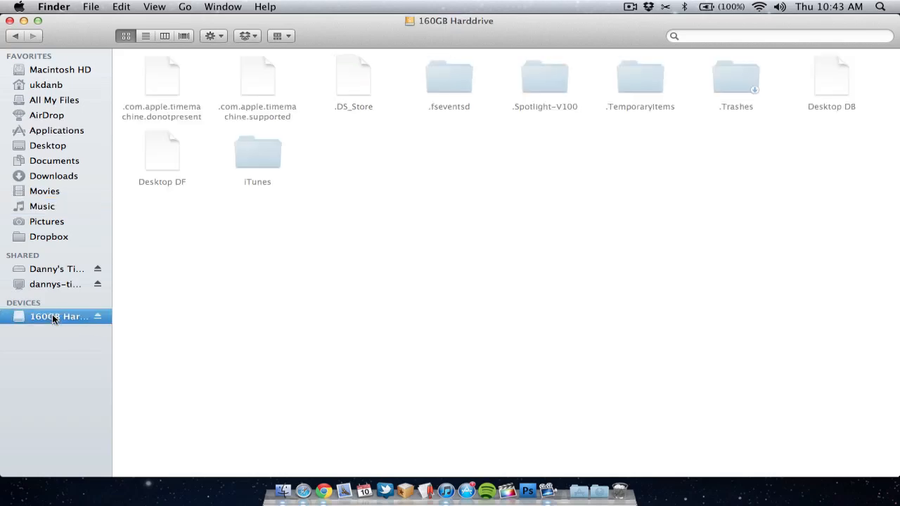
click(257, 151)
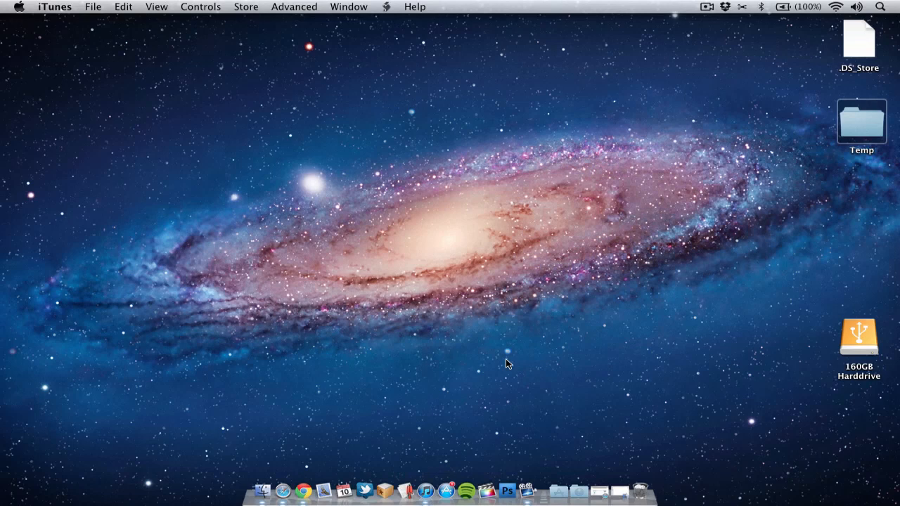
mouse_move(422, 468)
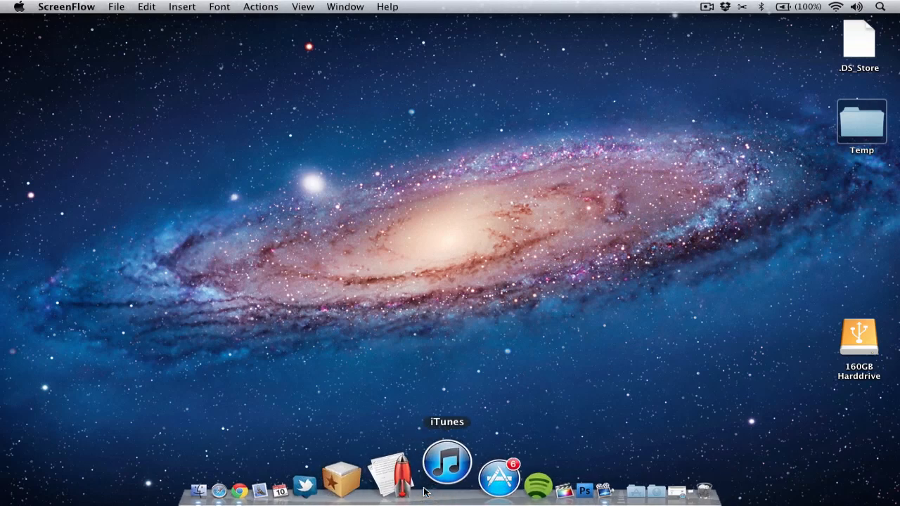
Launch iTunes and choose the iTunes folder on the 160GB Harddrive as its library.
click(447, 469)
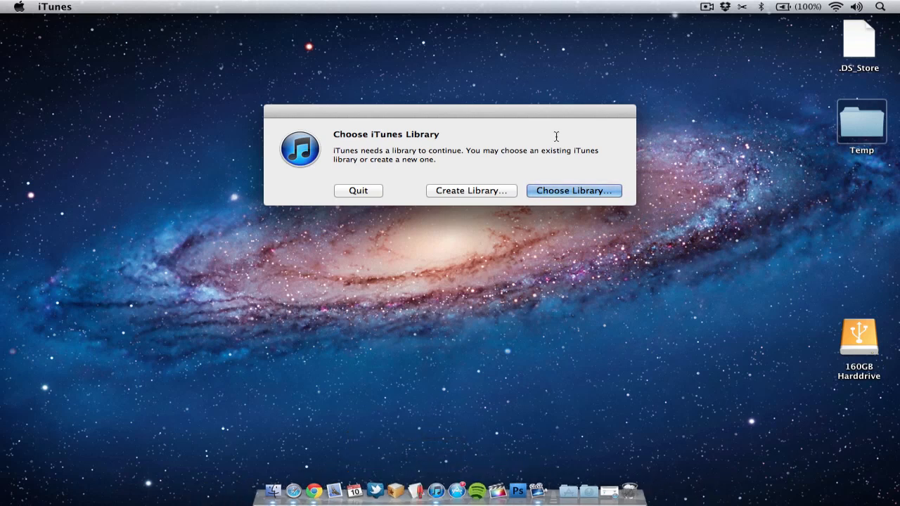
click(574, 190)
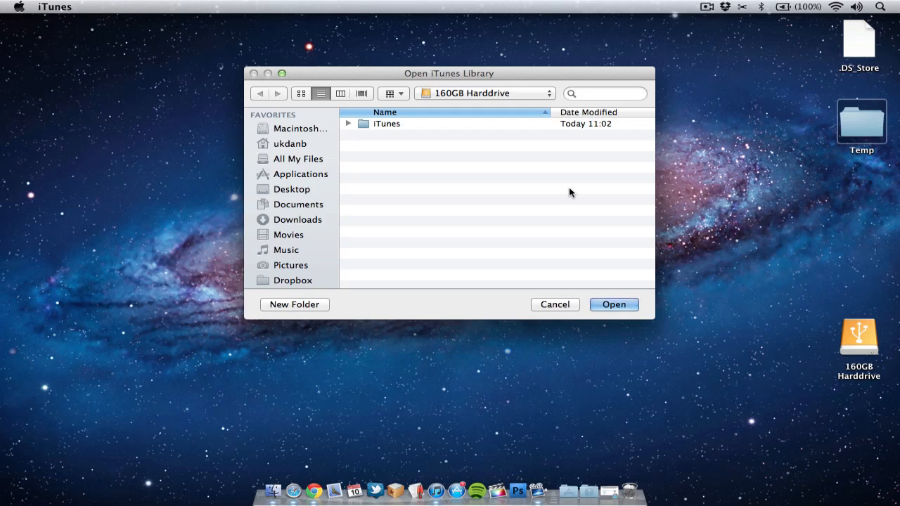
mouse_move(420, 204)
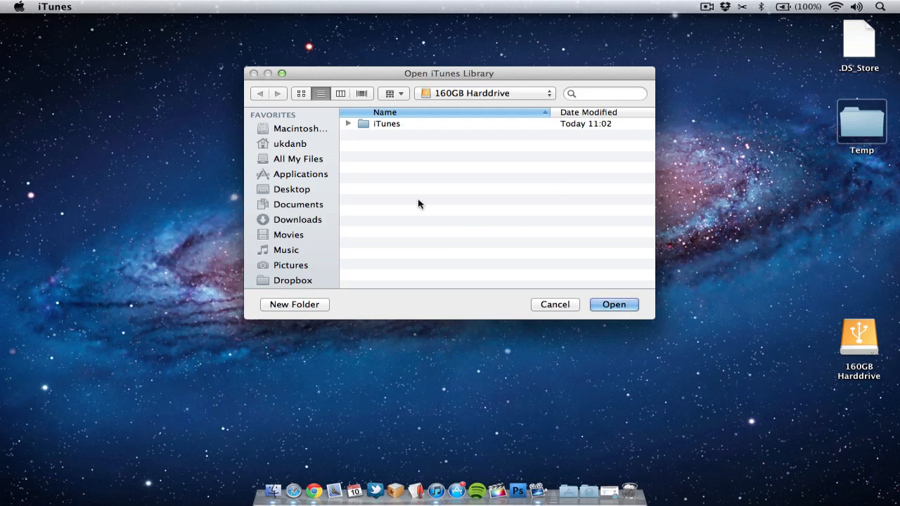
mouse_move(344, 187)
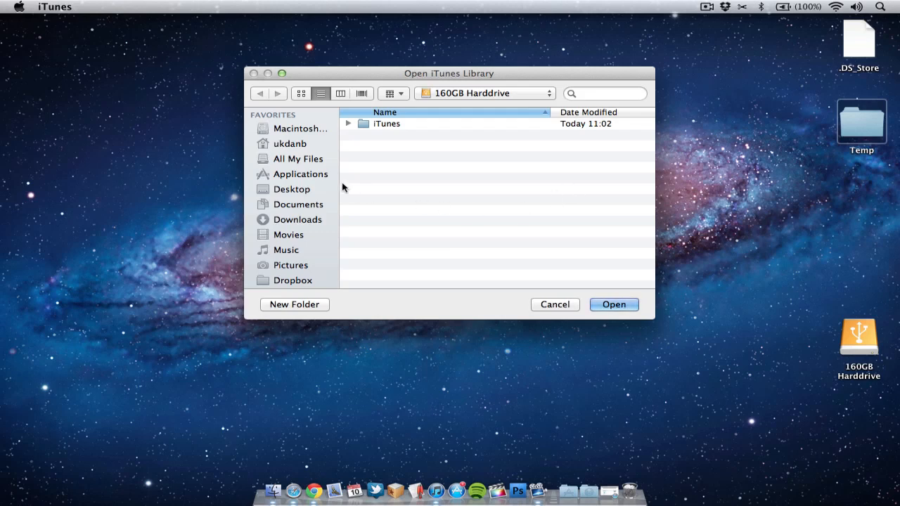
scroll(down, 3)
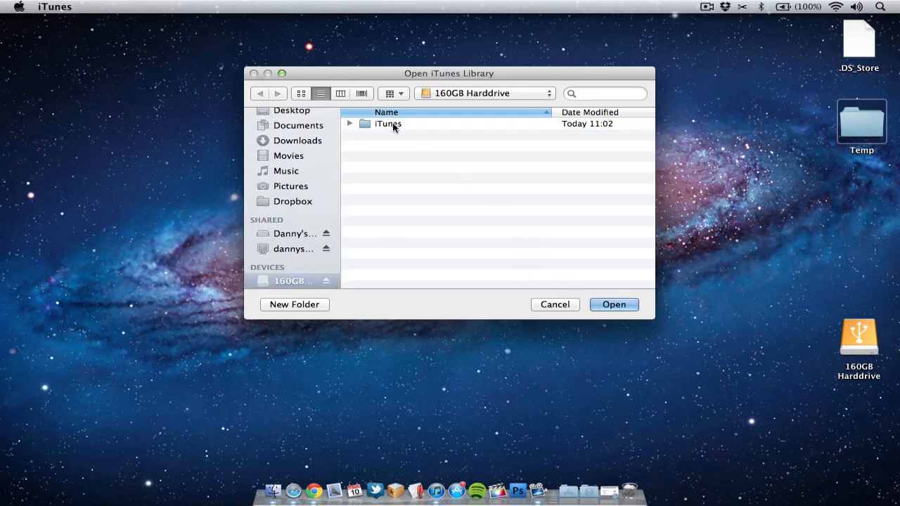
click(388, 123)
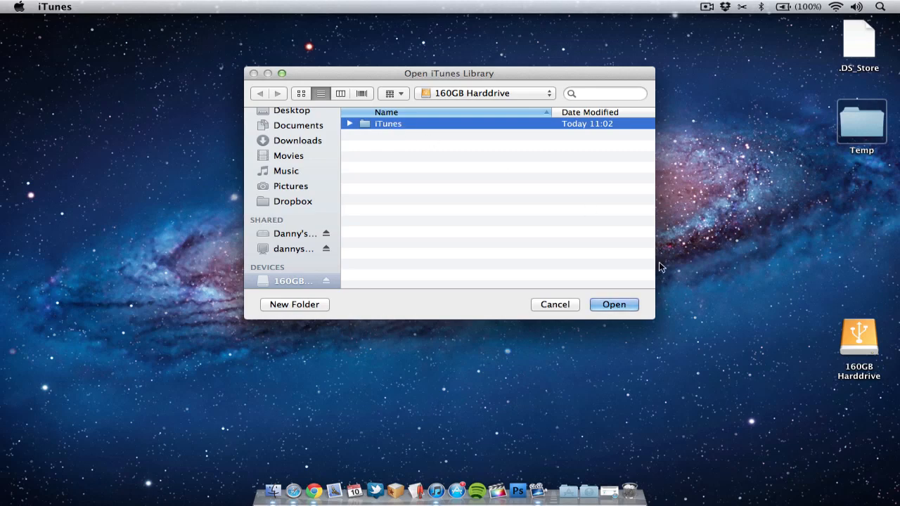
click(614, 305)
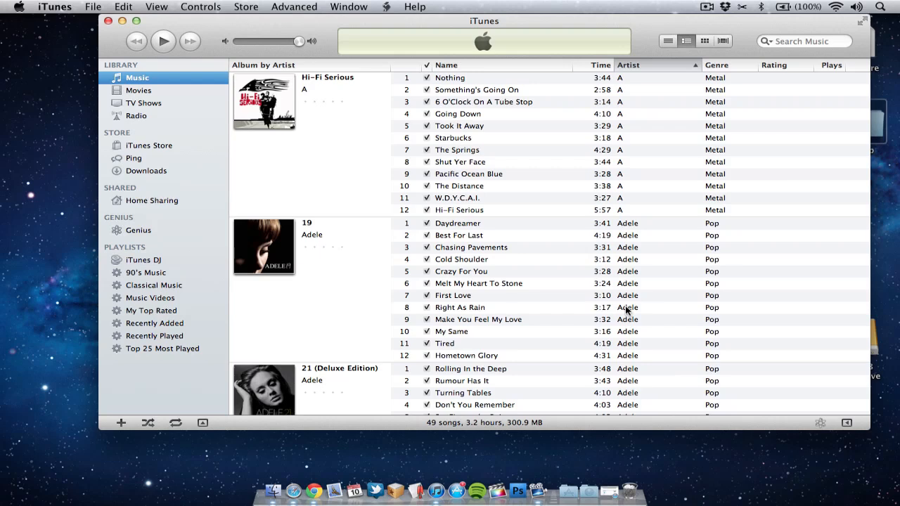
mouse_move(538, 284)
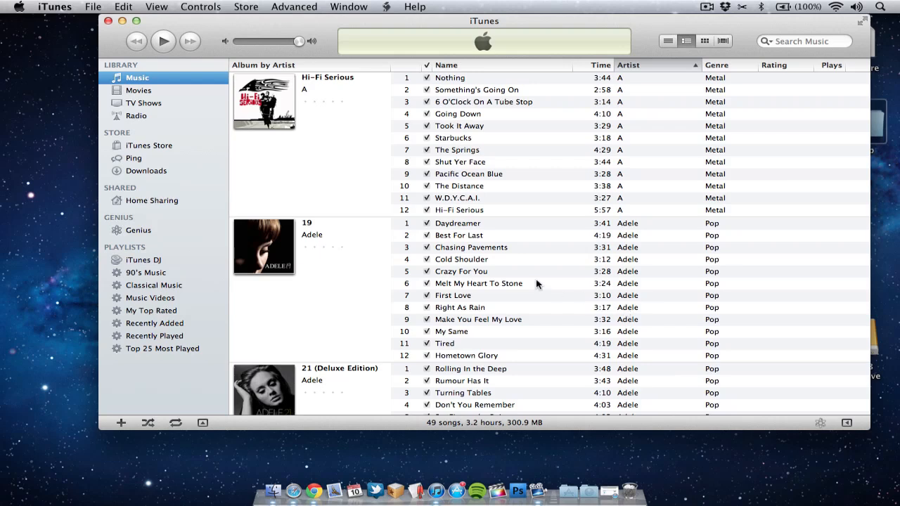
mouse_move(506, 236)
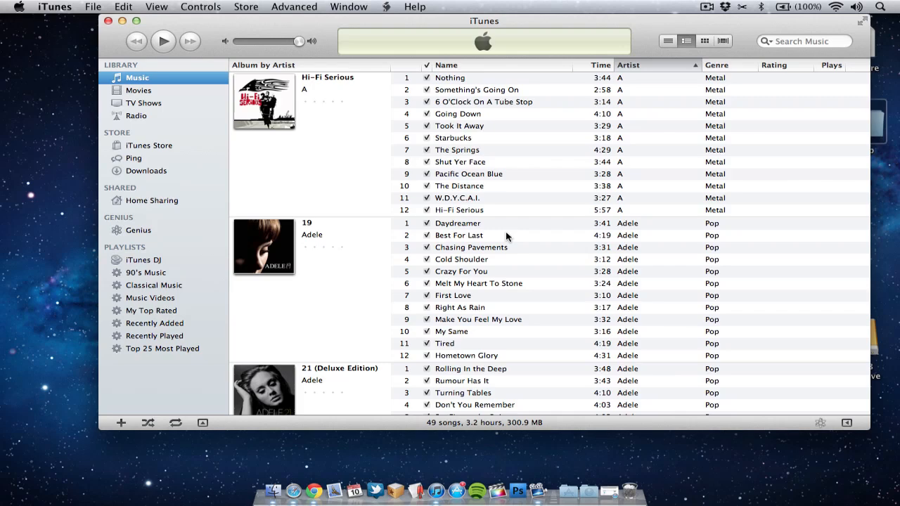
mouse_move(55, 7)
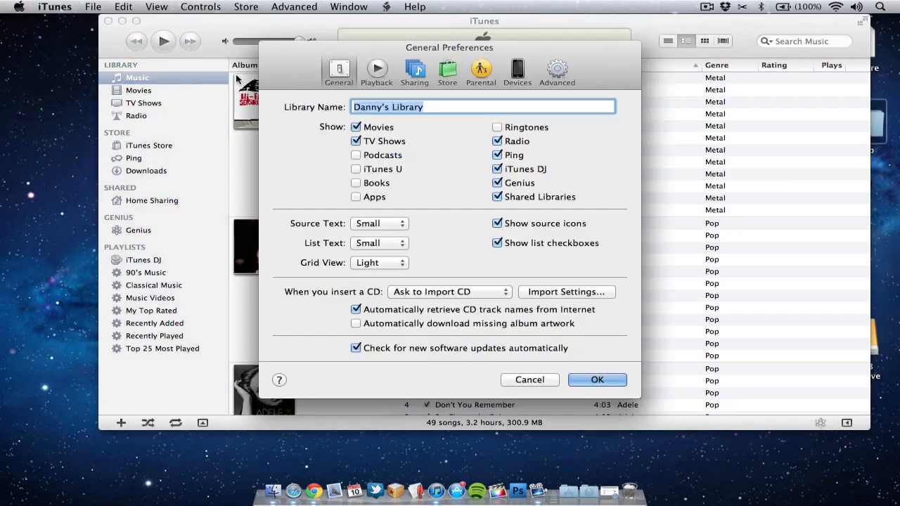
click(557, 70)
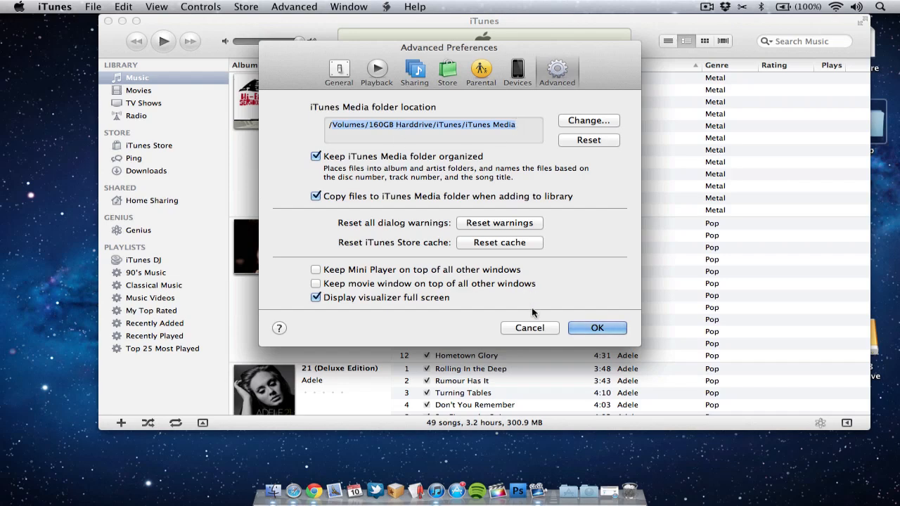
click(597, 328)
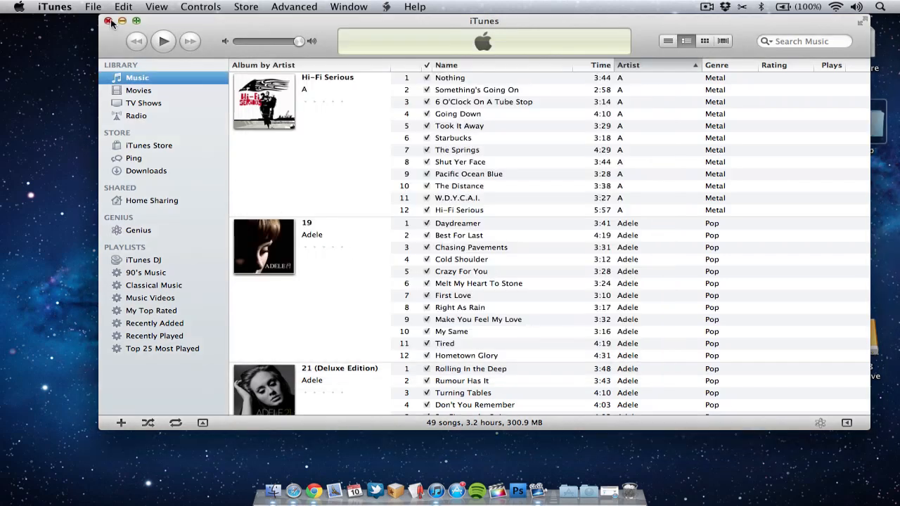
Close iTunes and view the home Music folder, which no longer has an iTunes folder.
click(107, 23)
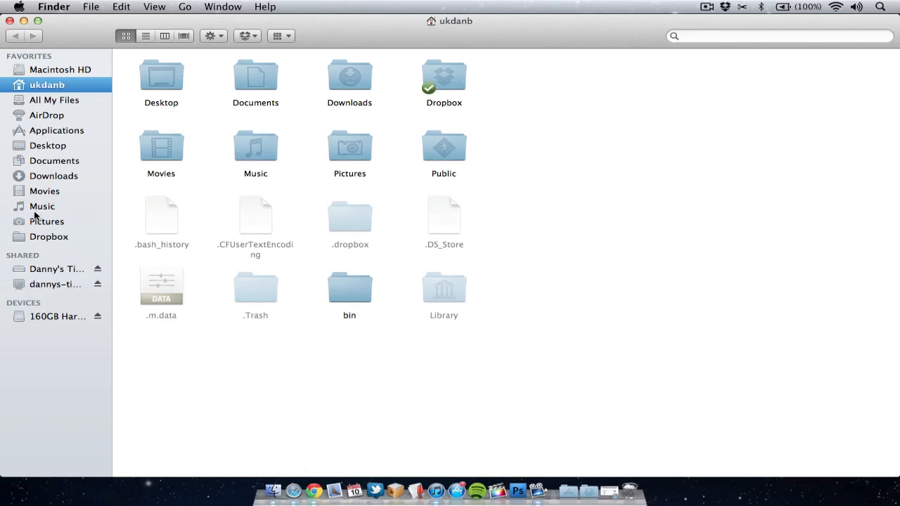
click(42, 206)
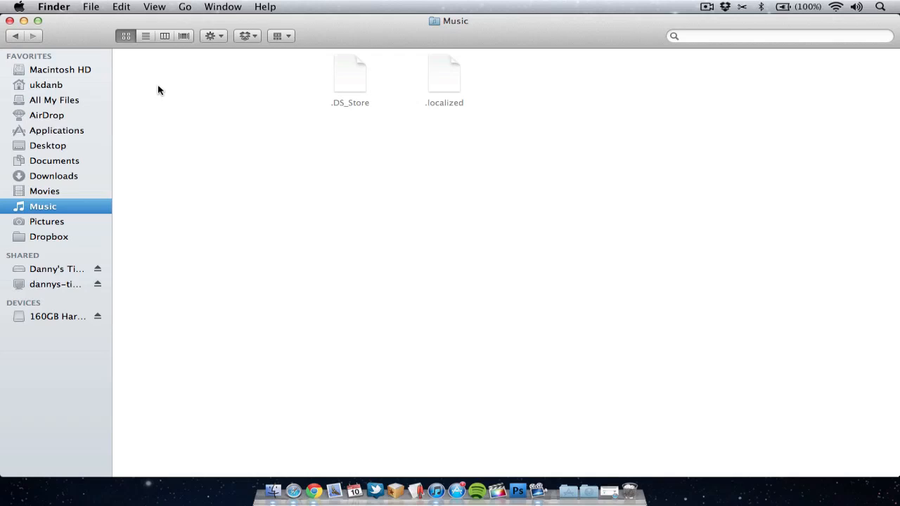
mouse_move(242, 165)
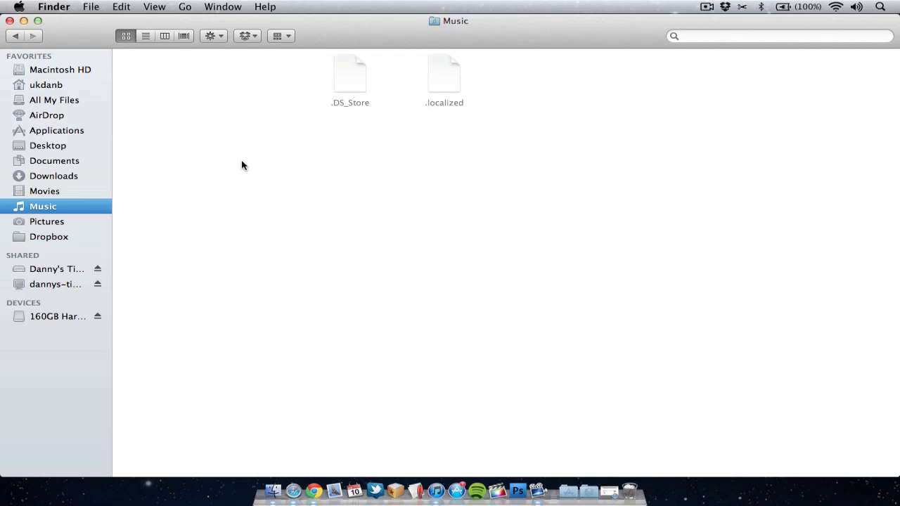